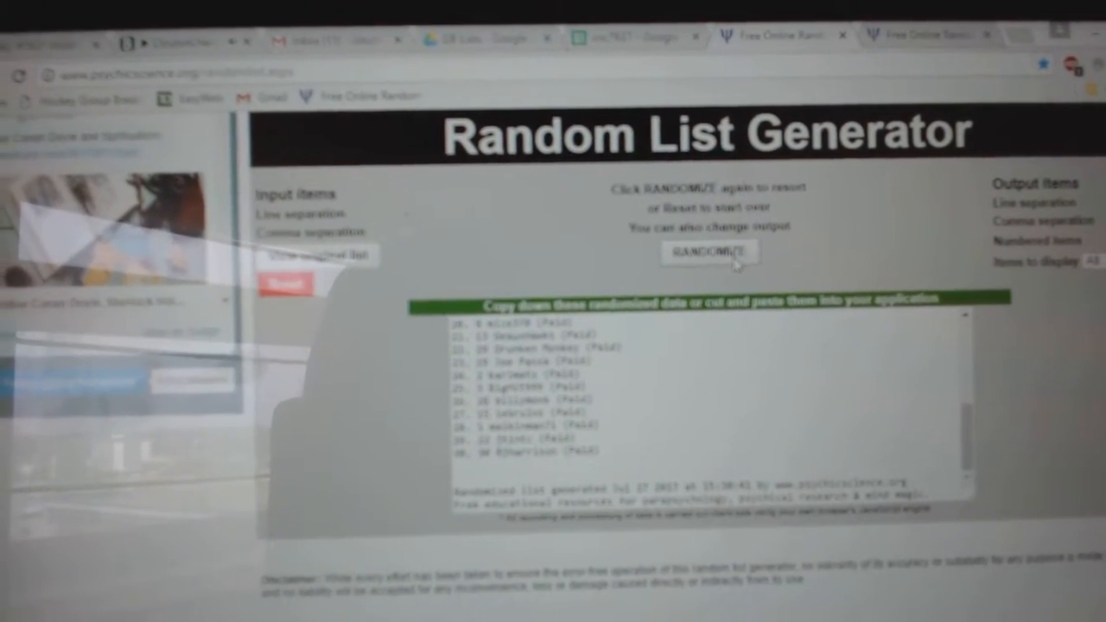
Reshuffle the participant names twice with RANDOMIZE to get a new order.
left_click(709, 252)
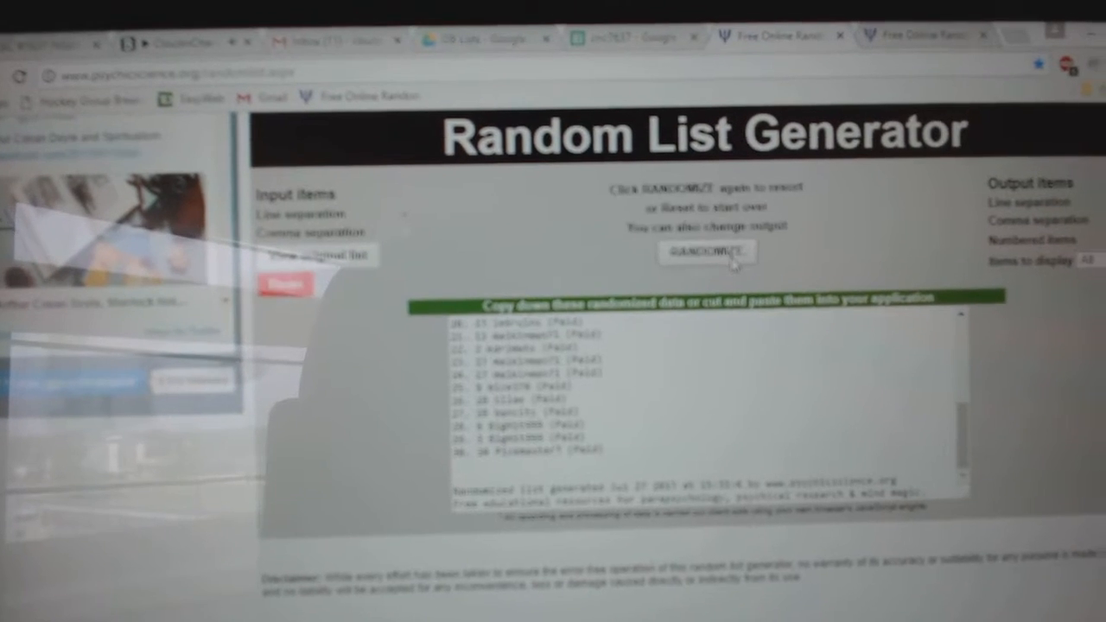
left_click(706, 253)
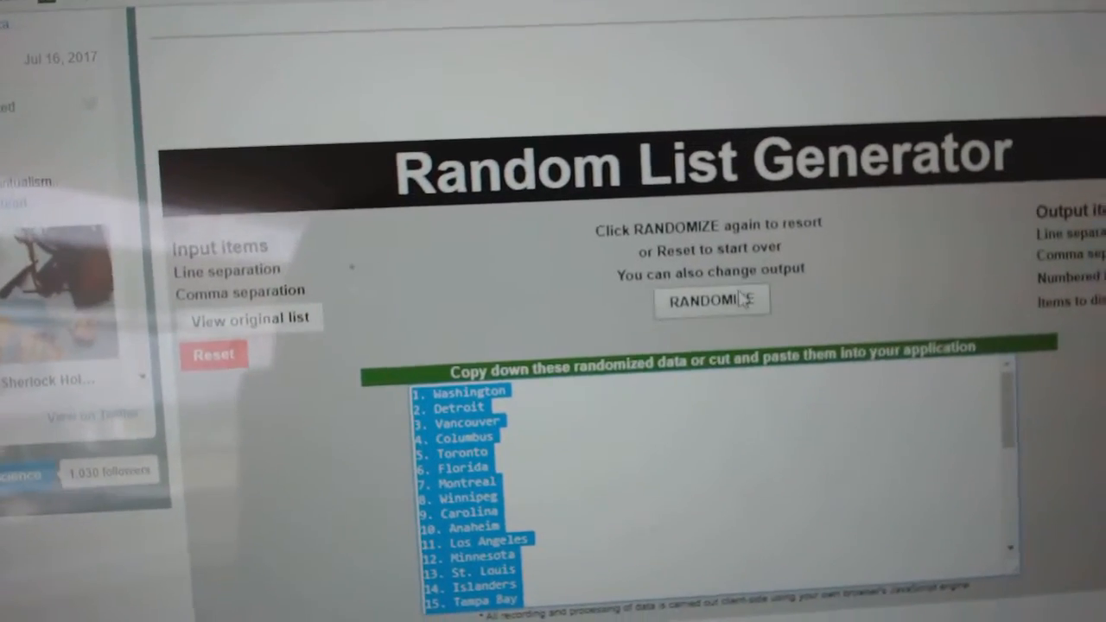
Reshuffle the hockey team list into a new order starting with San Jose and Edmonton.
left_click(710, 301)
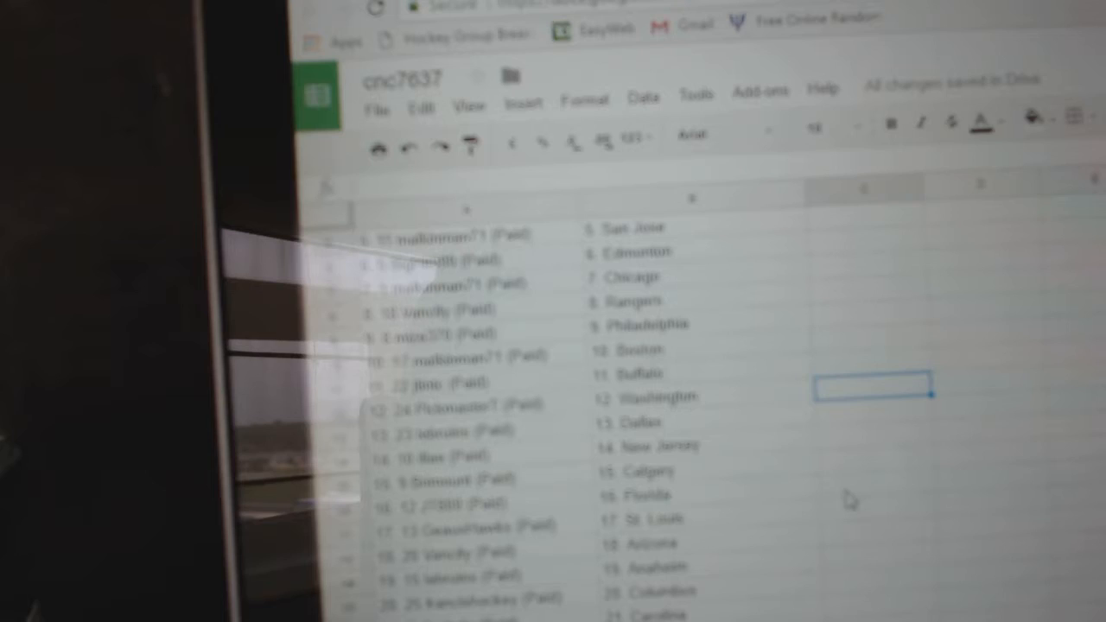
Scroll down the cnc7637 sheet to verify all 30 name-team pairings, ending with Toronto.
scroll("down", 3)
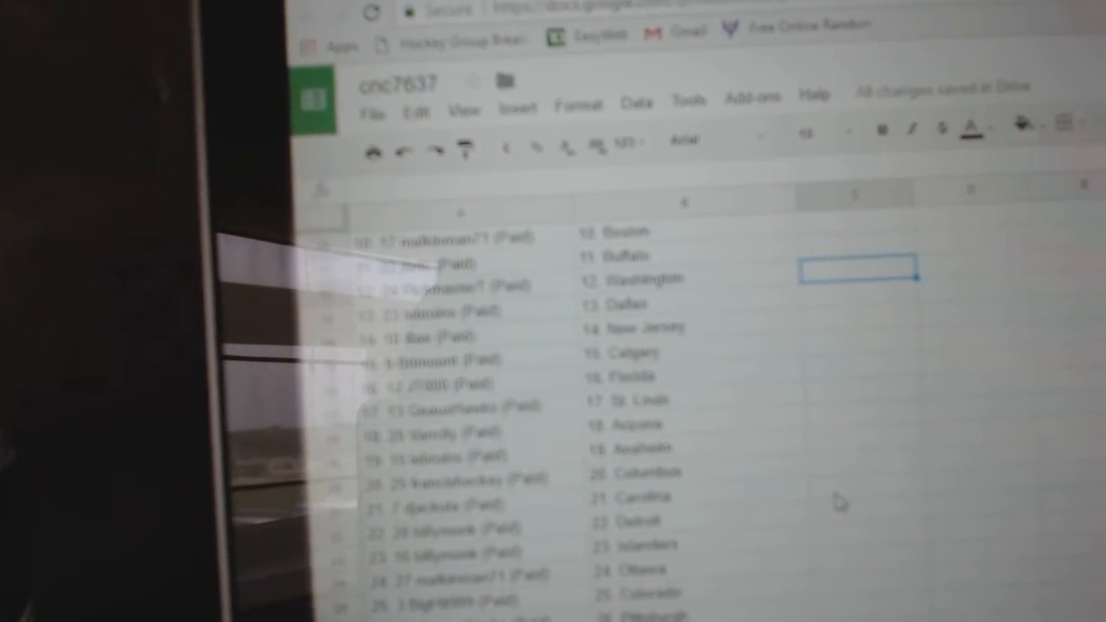
scroll("down", 3)
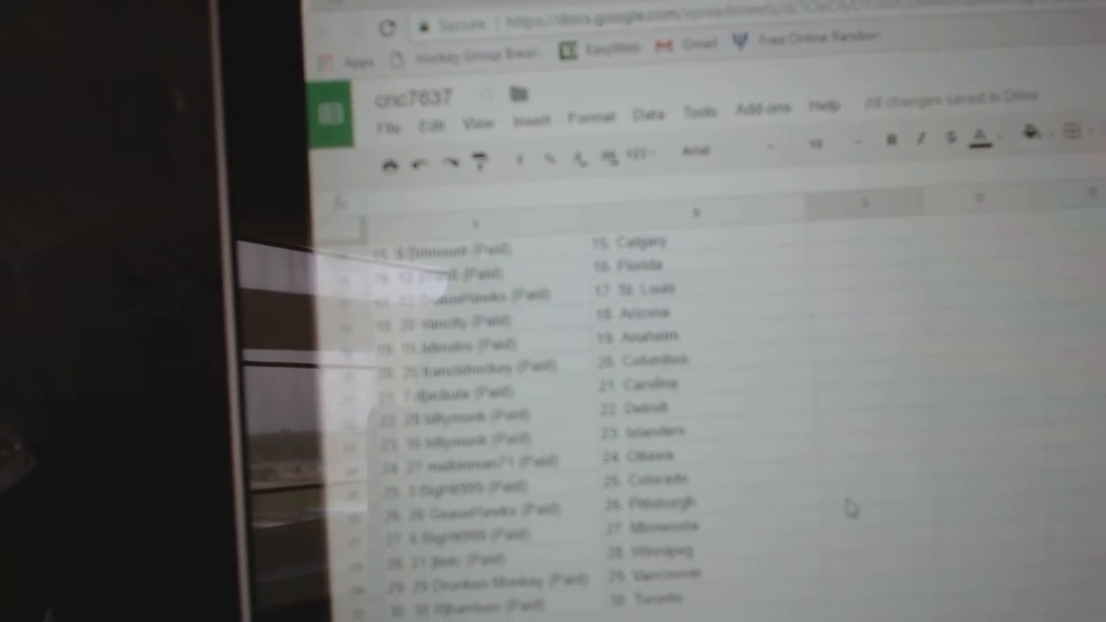
scroll("down", 3)
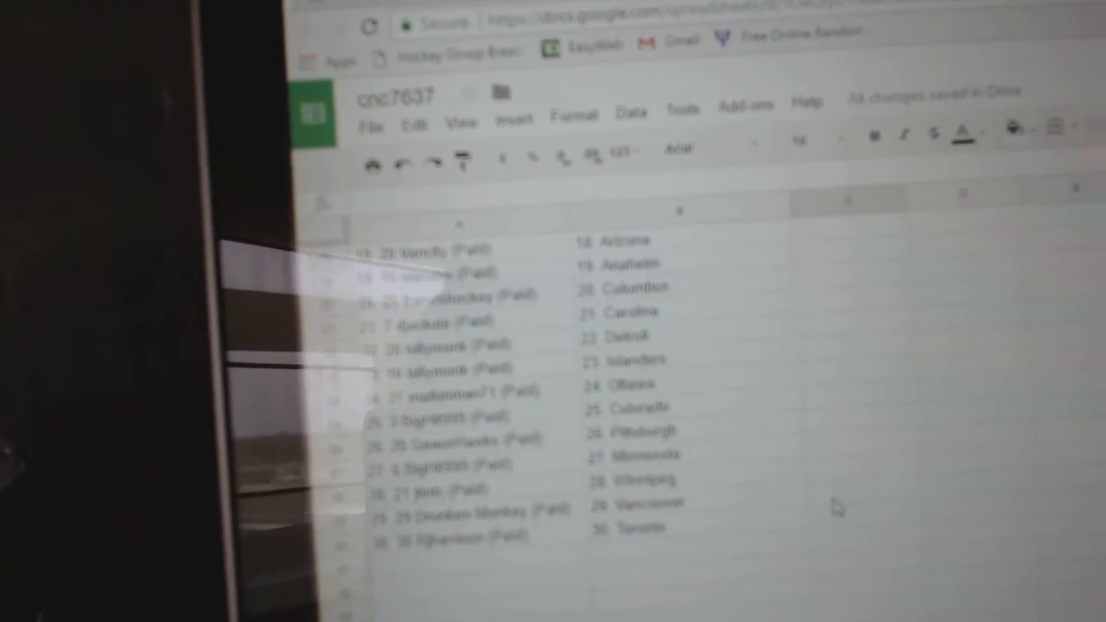